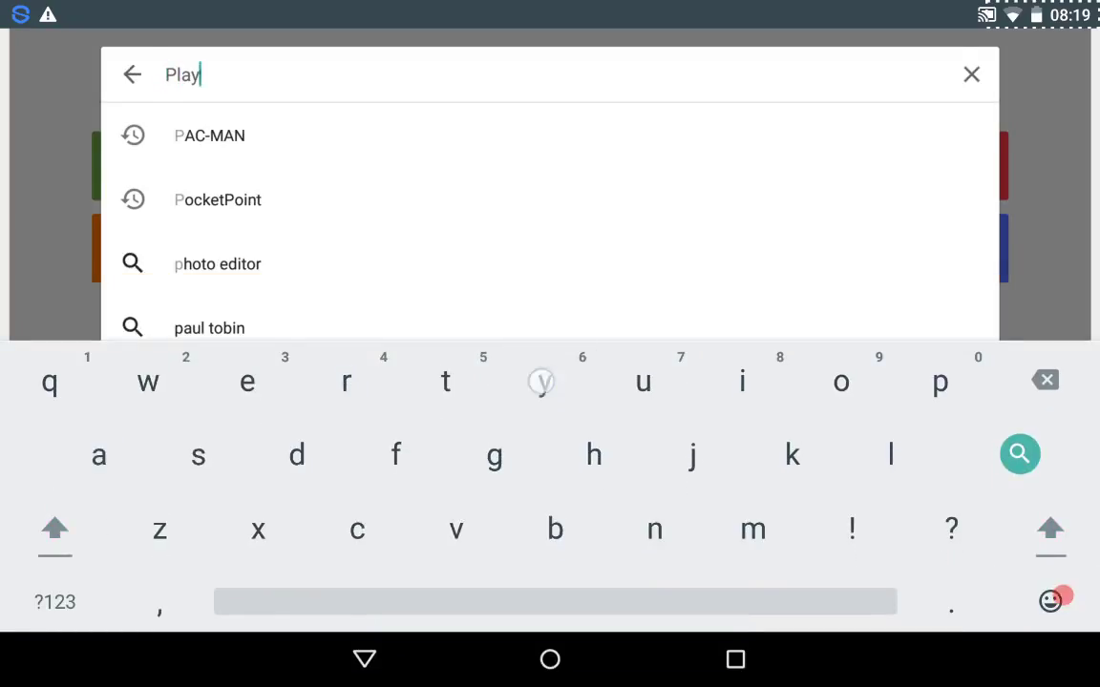
Step: Search Google Play for "PlayStation" and open the PlayStation App
left_click(971, 75)
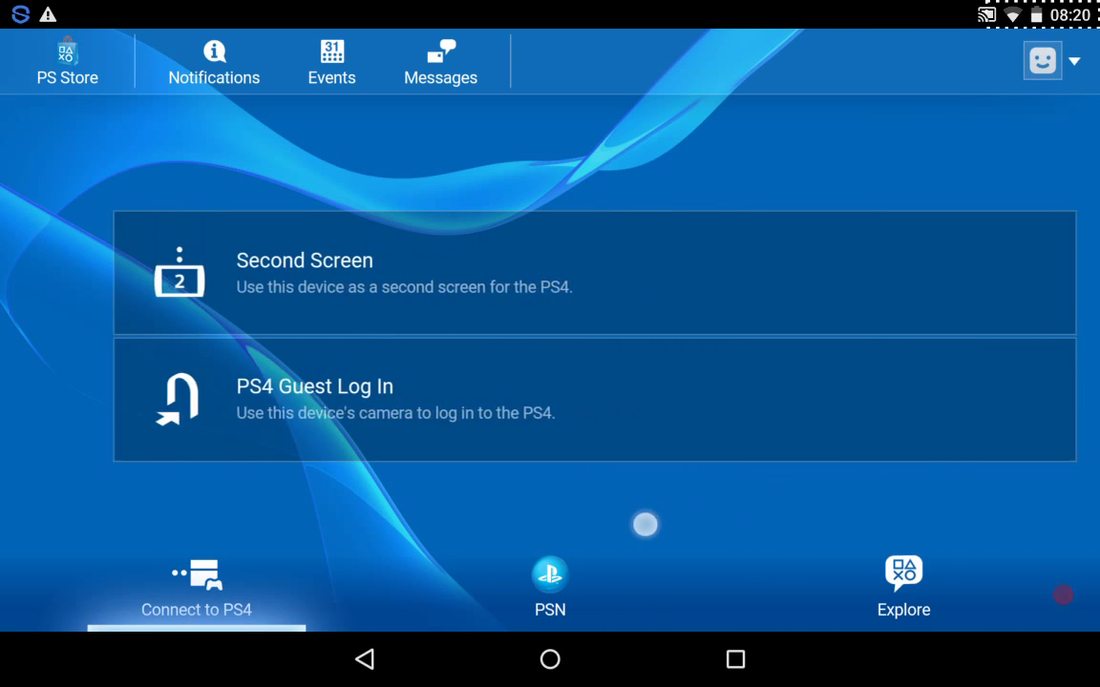
left_click(332, 61)
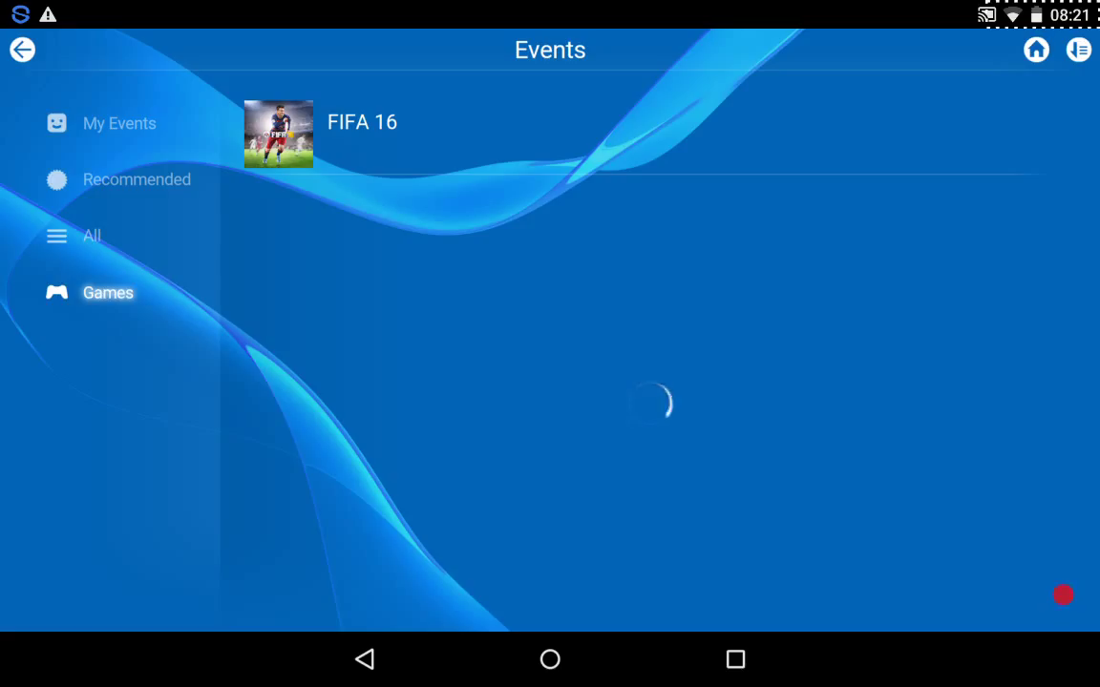